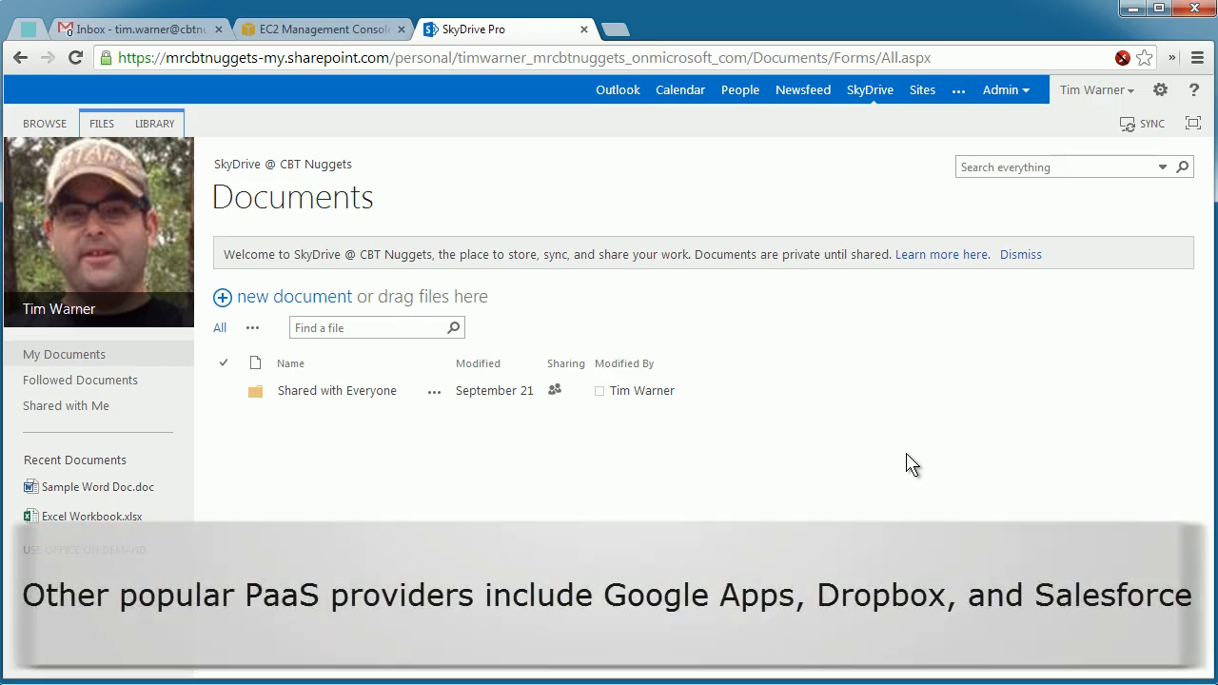
Create a new PowerPoint presentation named CBTN from the new document menu
click(294, 296)
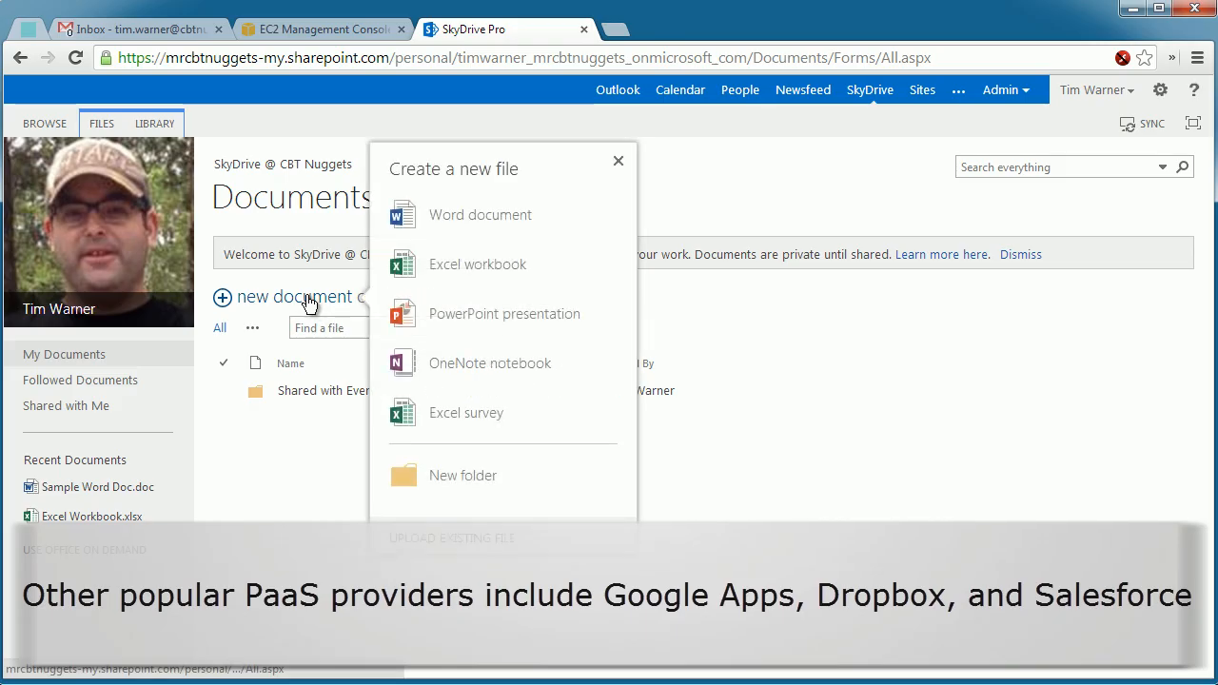
mouse_move(567, 314)
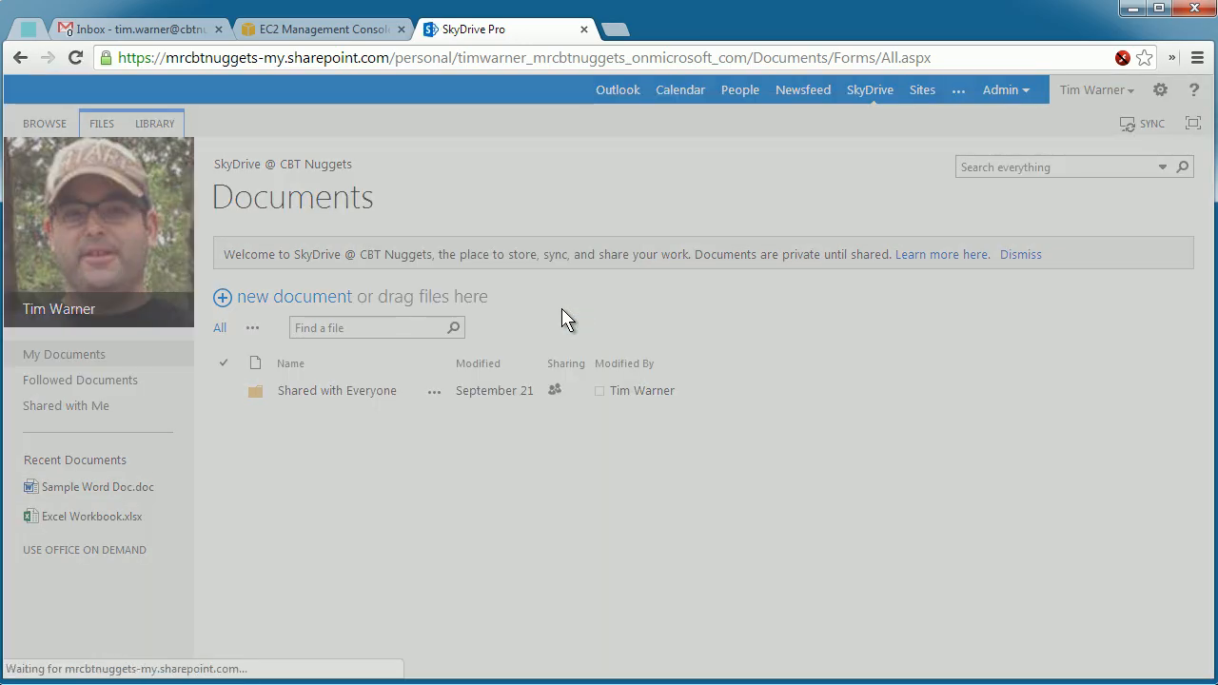
click(282, 296)
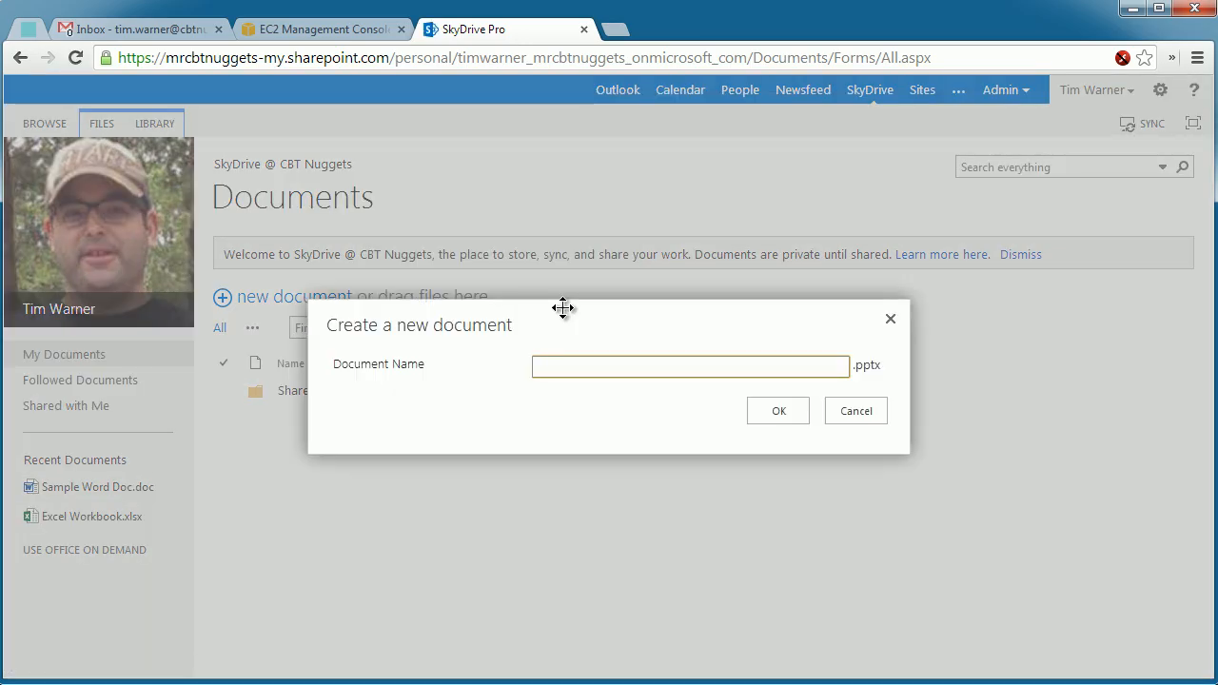
text(cc)
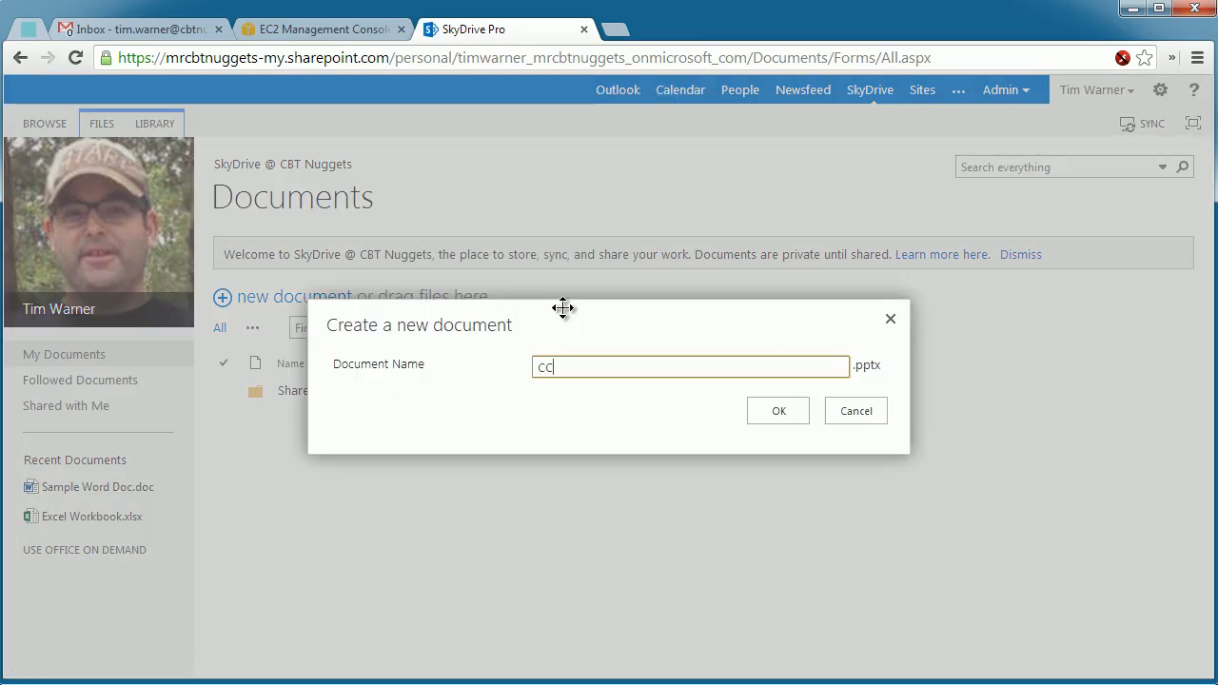
click(778, 410)
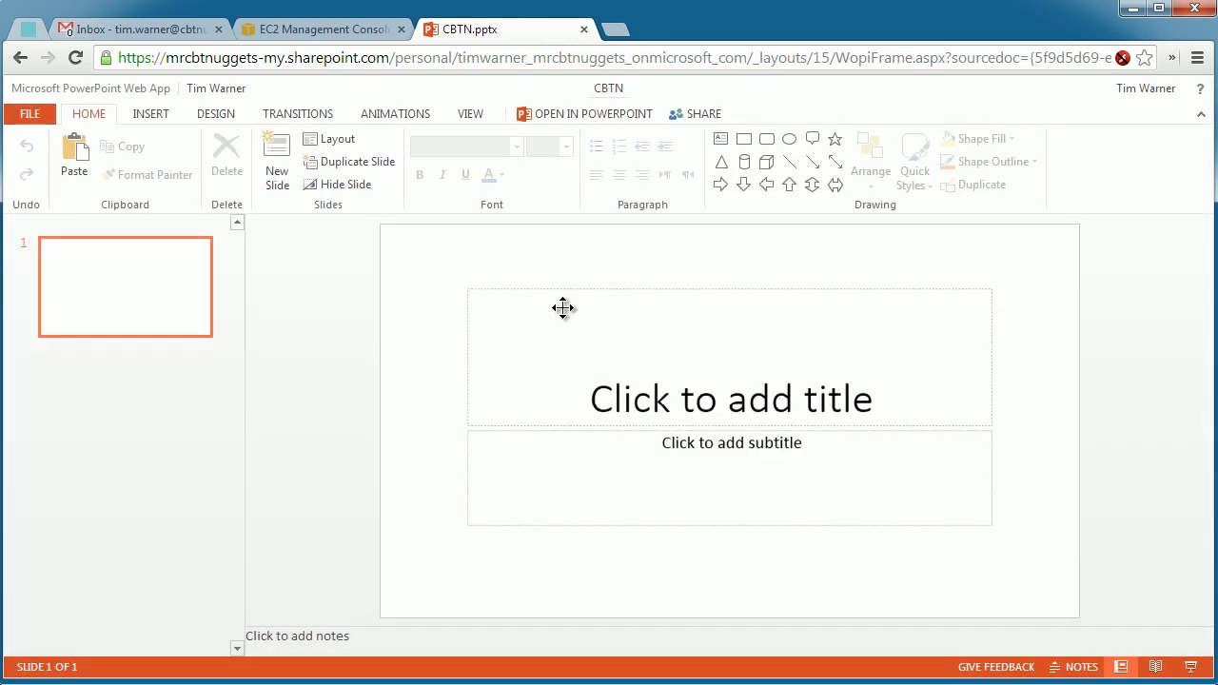
Title the first slide "This is SaaS!" and apply the blue Frame theme
click(730, 357)
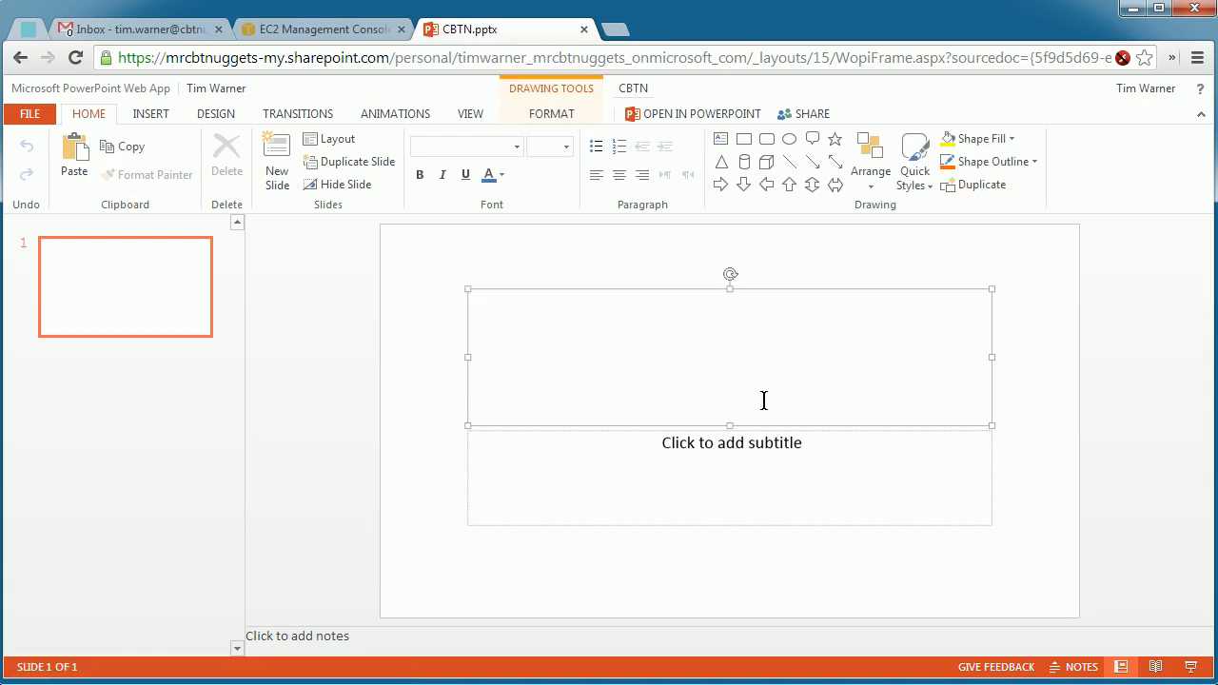
click(339, 157)
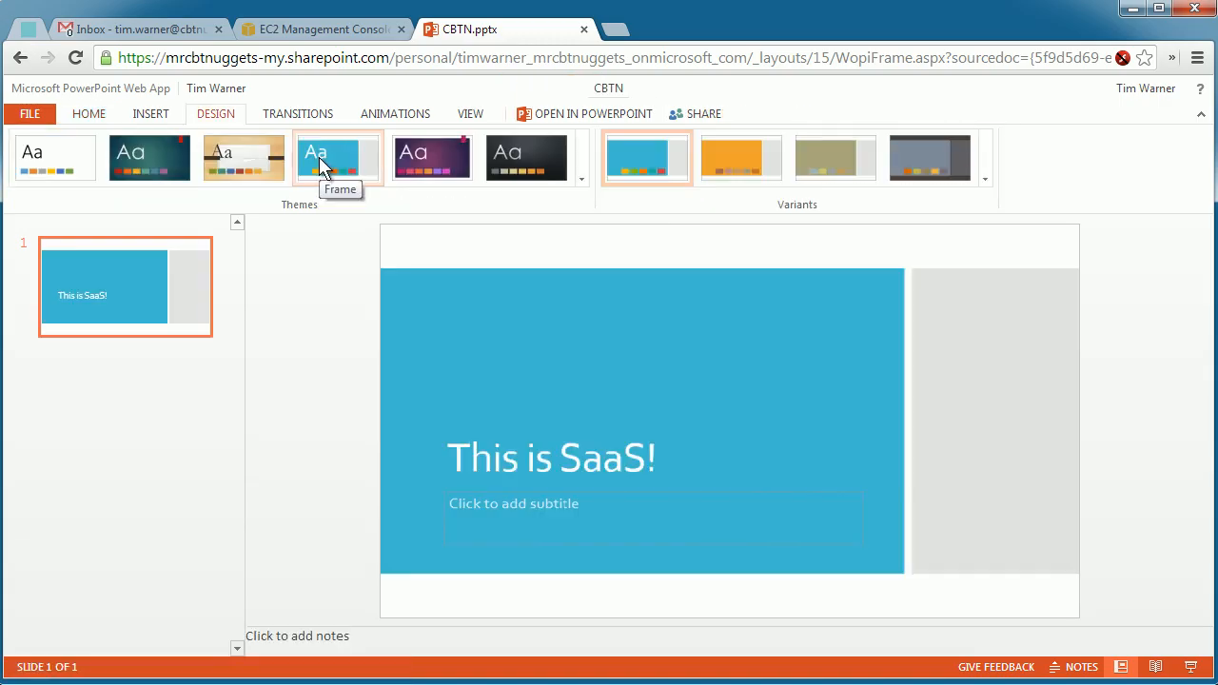
mouse_move(316, 385)
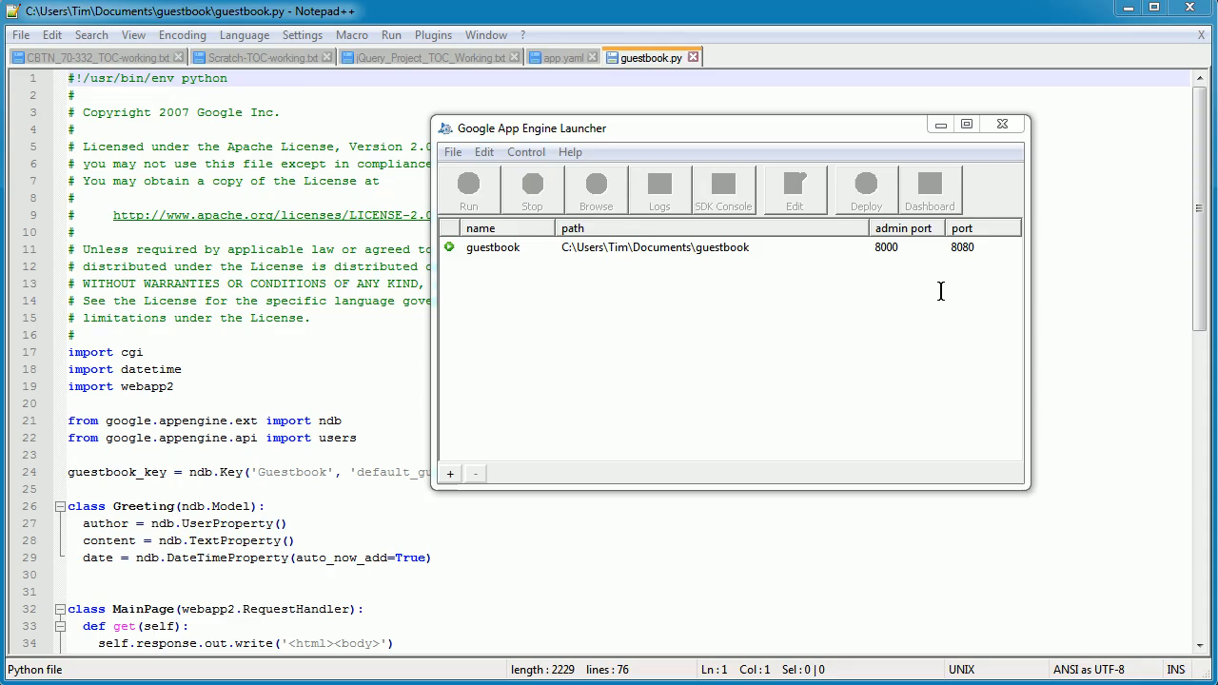
mouse_move(762, 367)
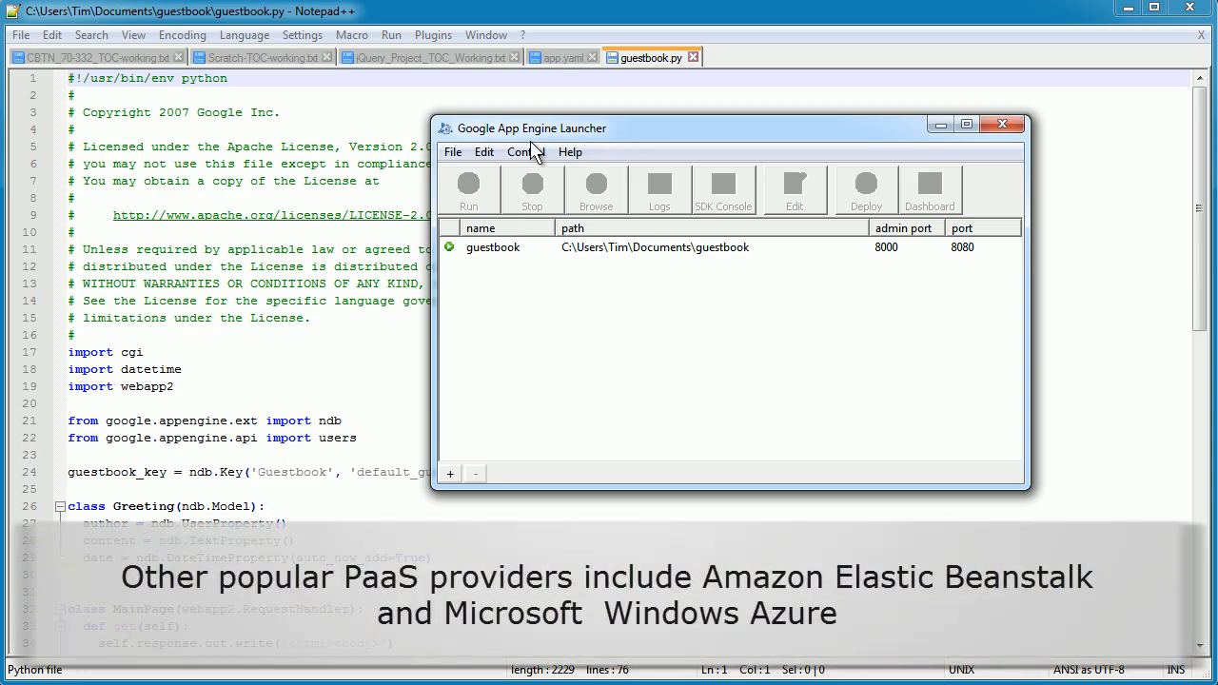
mouse_move(577, 226)
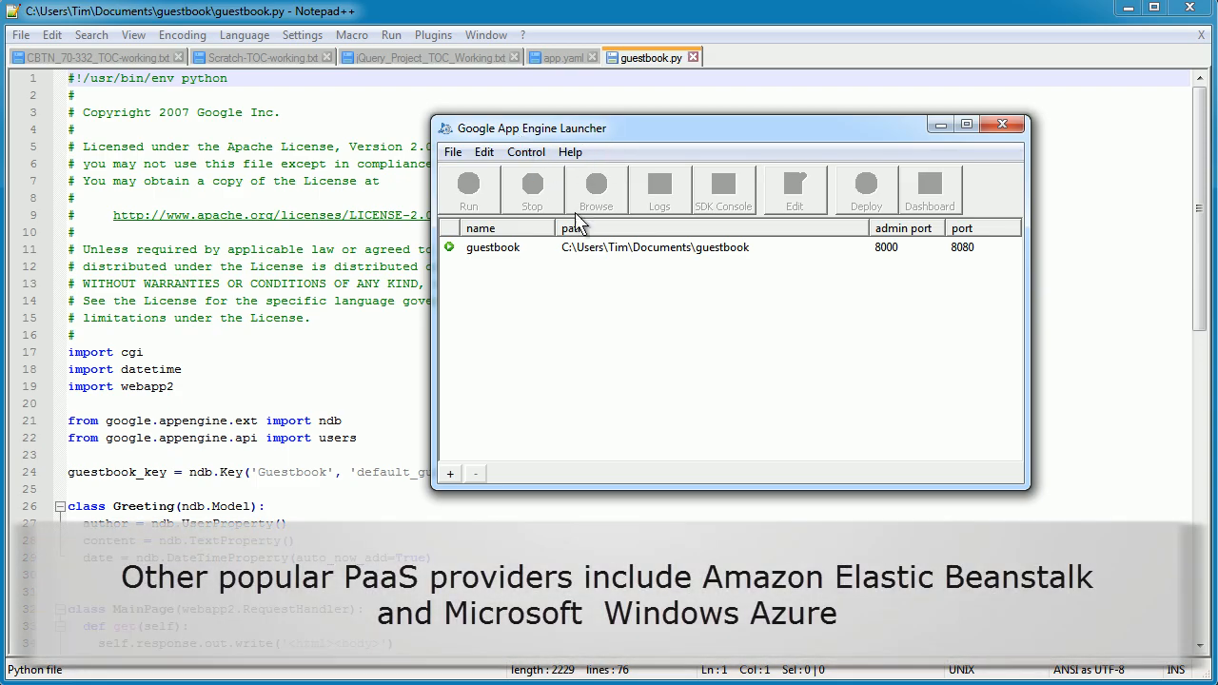
click(493, 247)
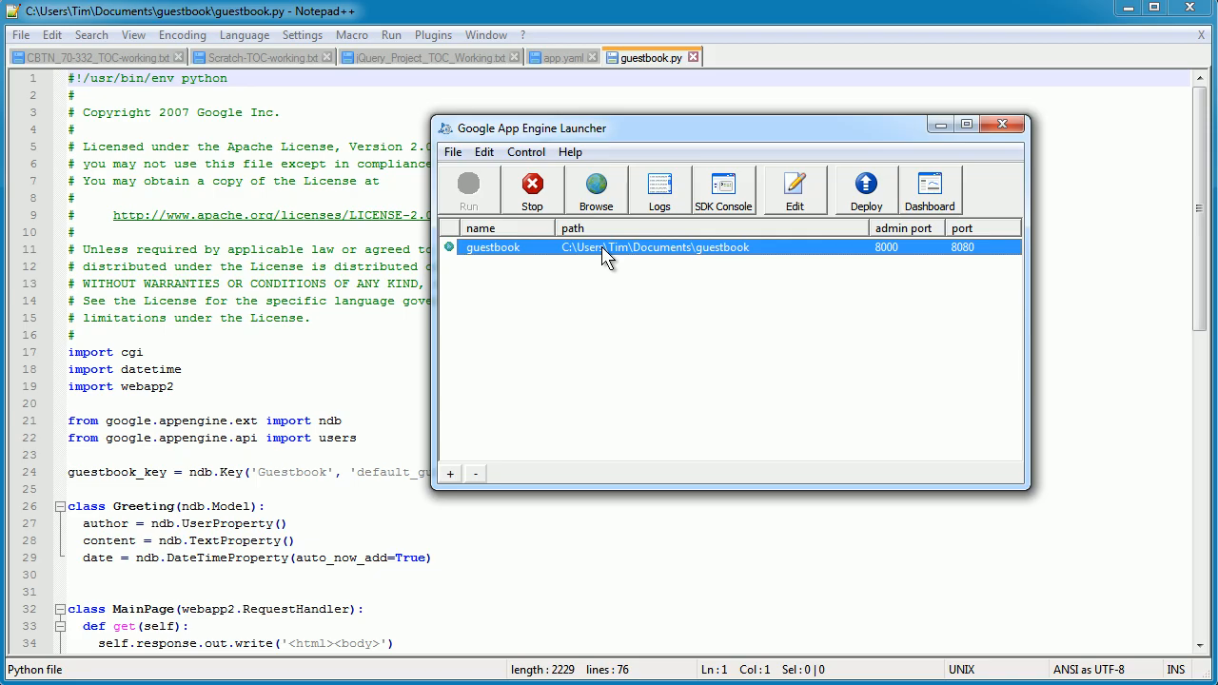
mouse_move(636, 344)
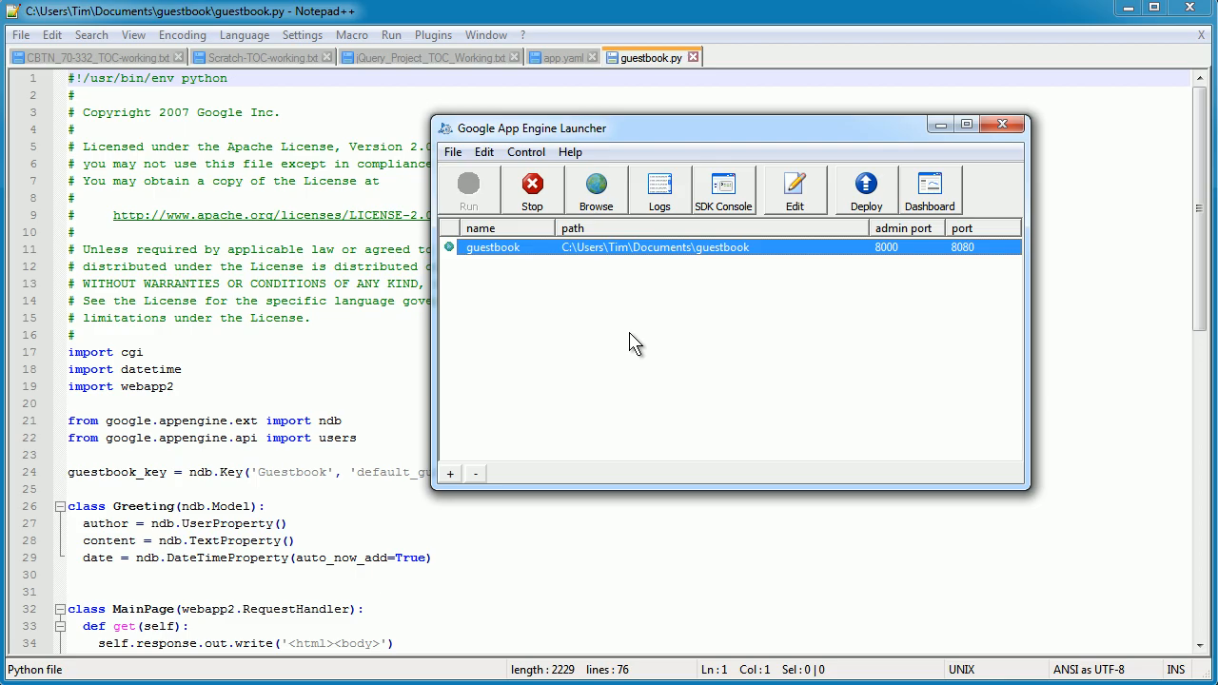
mouse_move(619, 286)
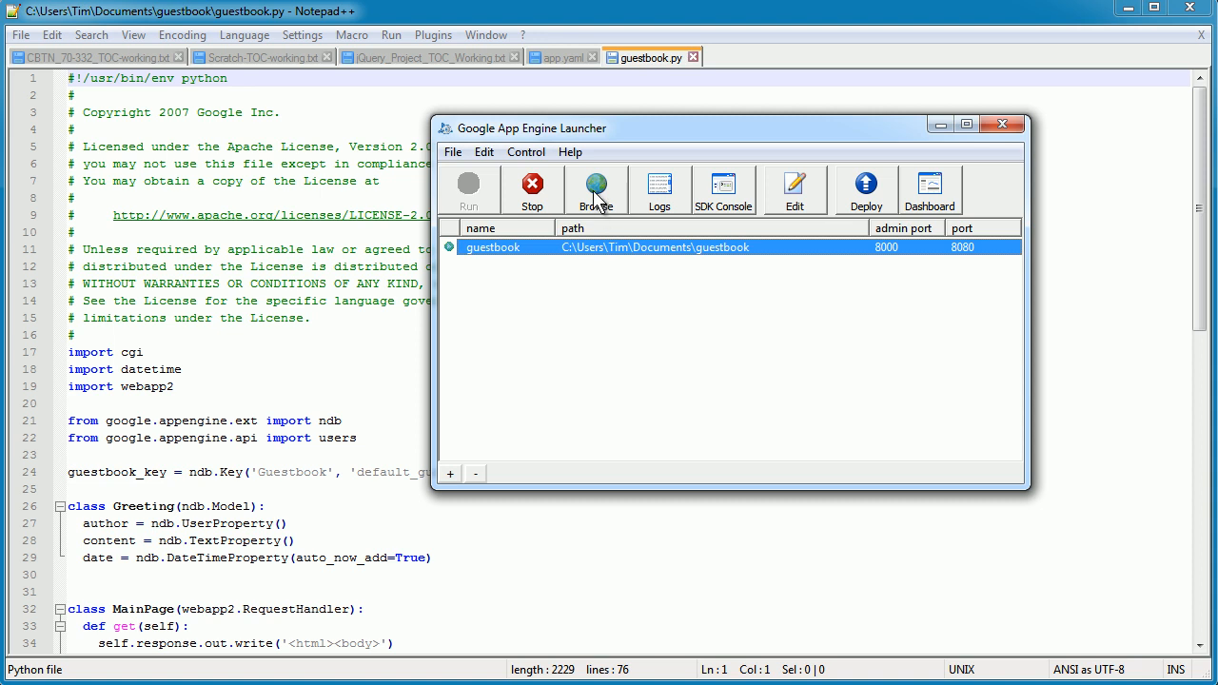
Sign the localhost:8080 guestbook with "Hello world!", then view the EC2 instances console
click(595, 189)
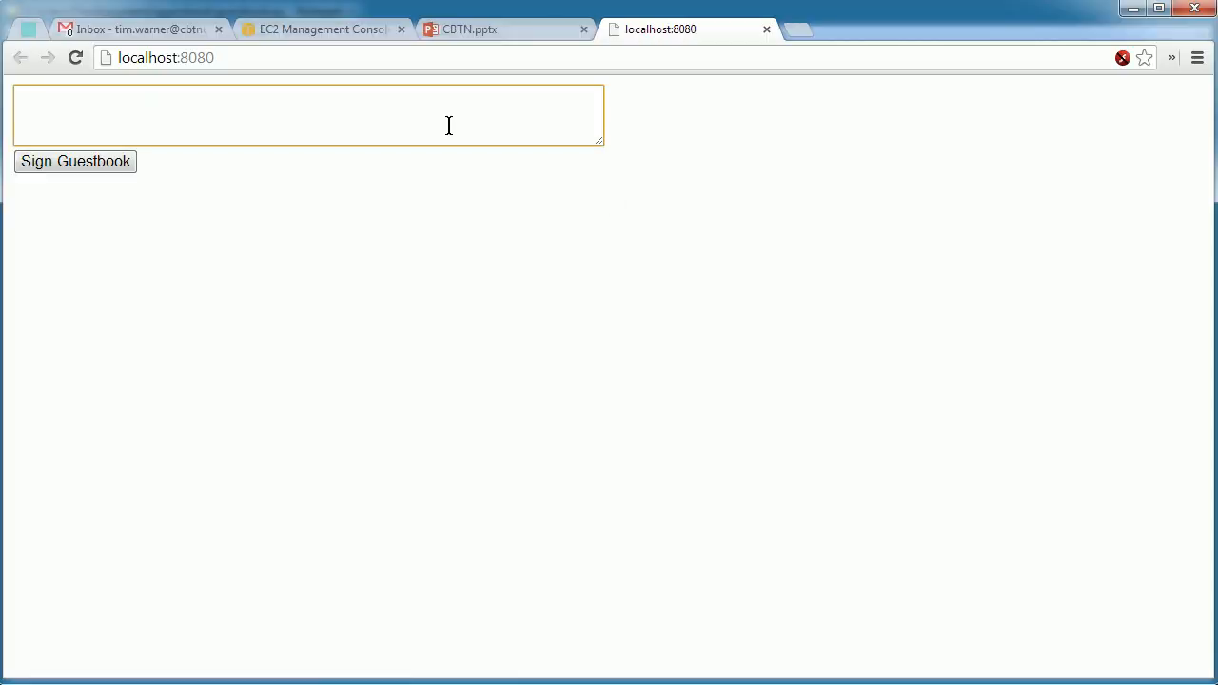
text(Hello)
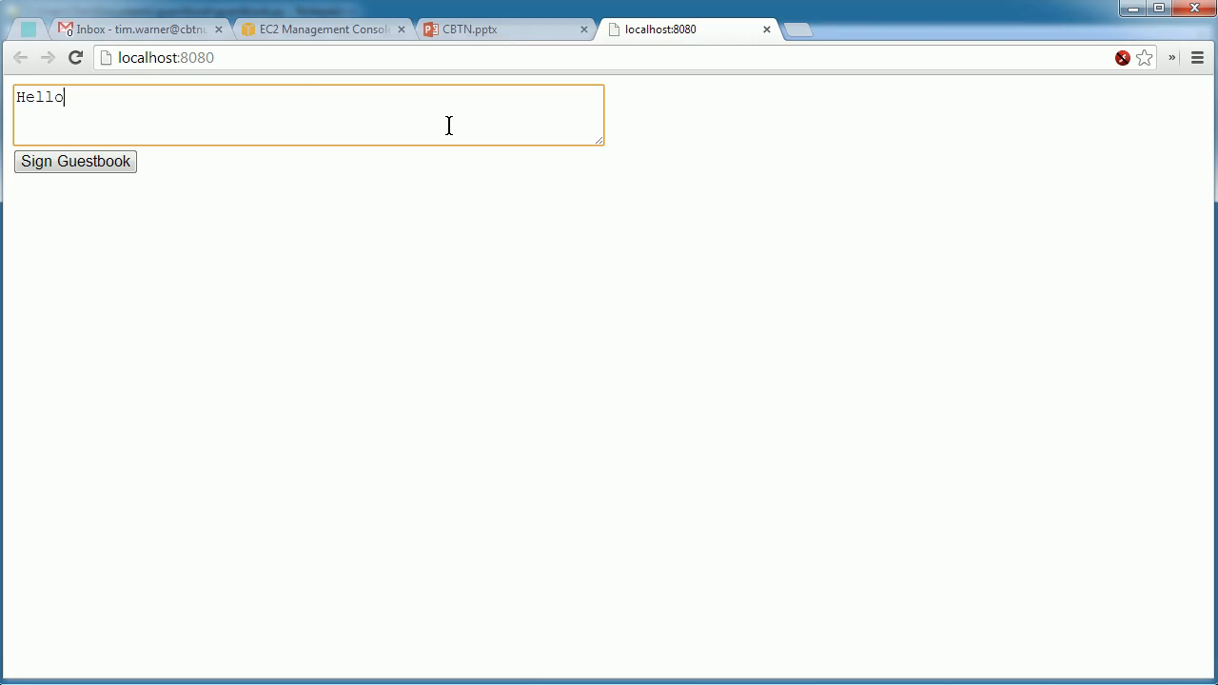
click(76, 161)
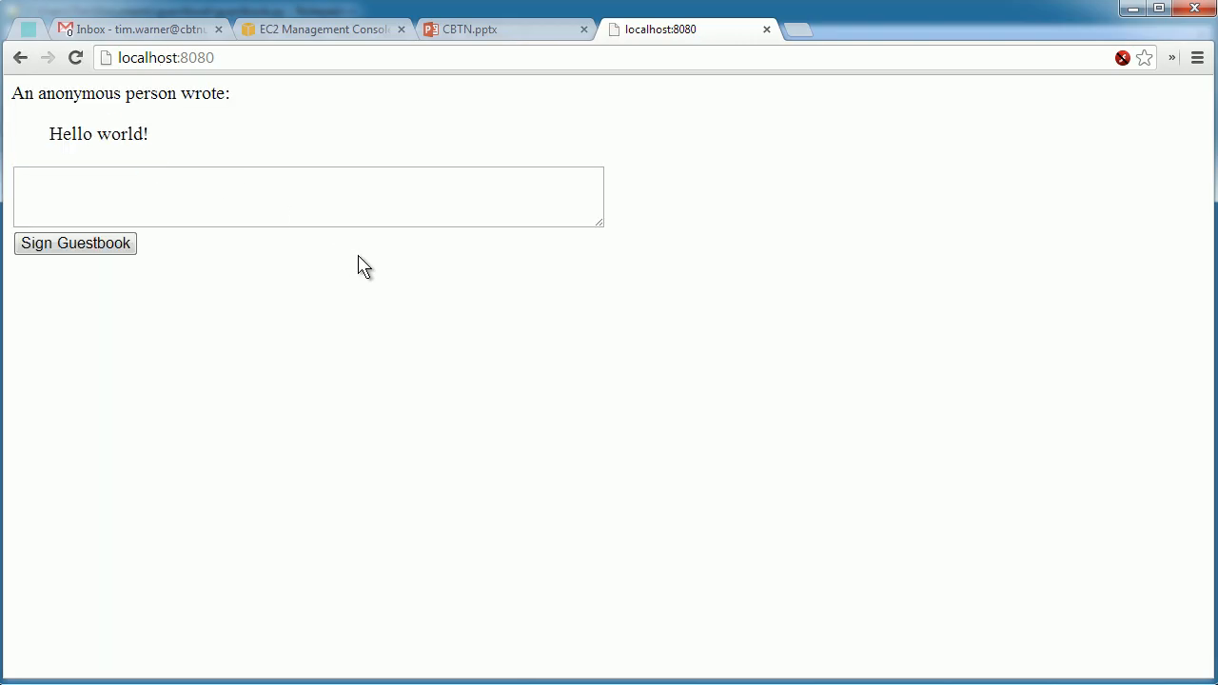
mouse_move(411, 288)
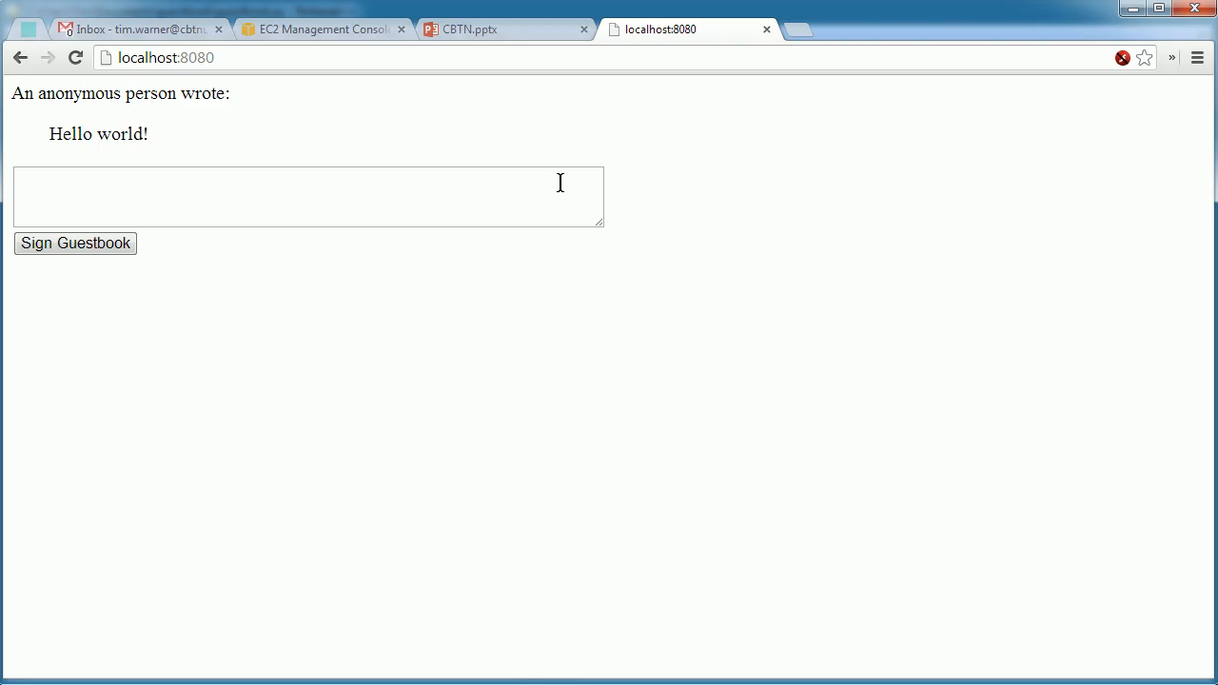
mouse_move(1073, 50)
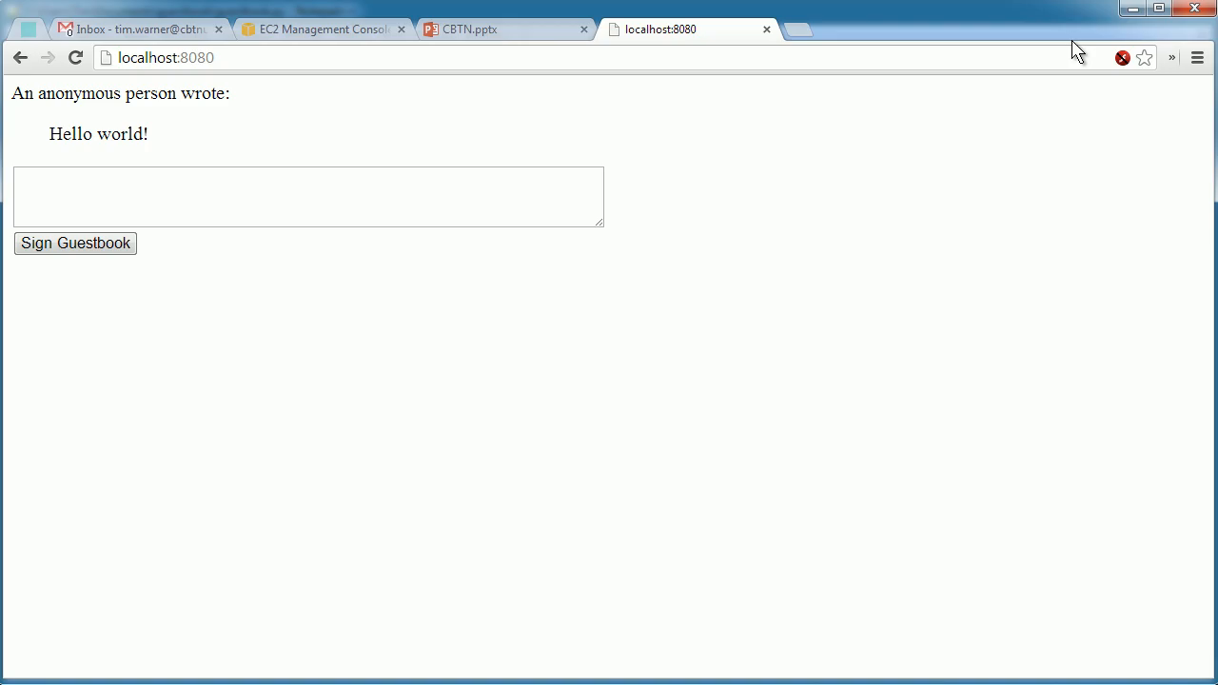
click(324, 28)
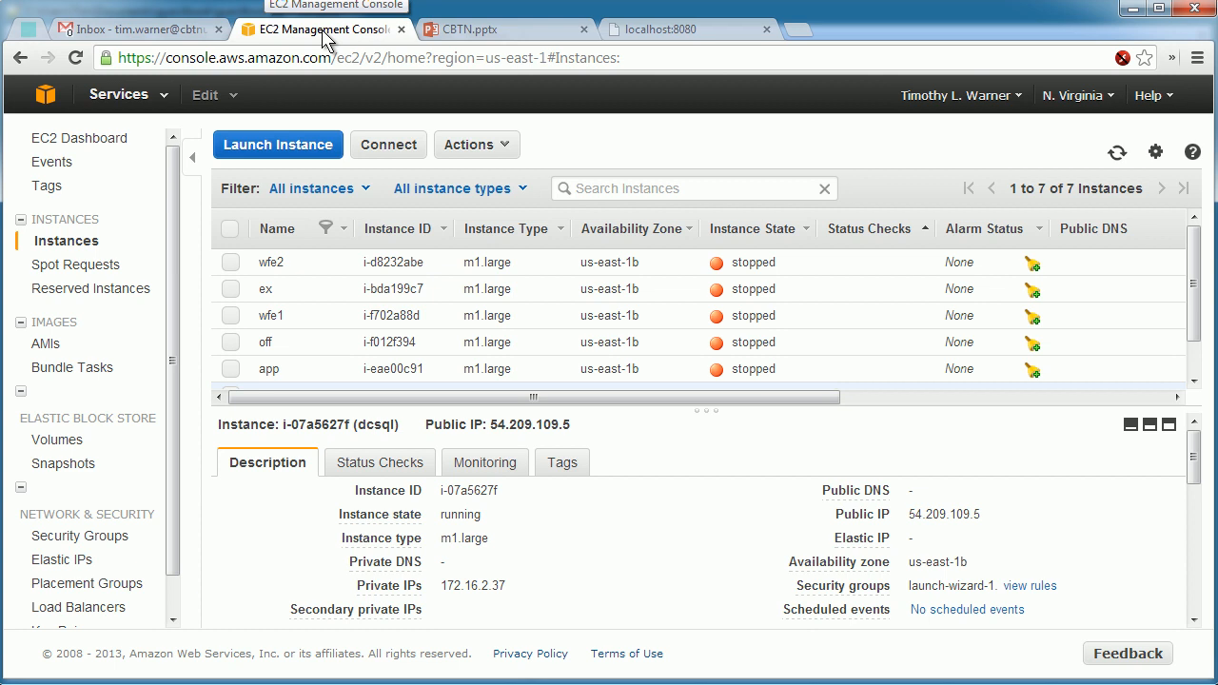
click(685, 29)
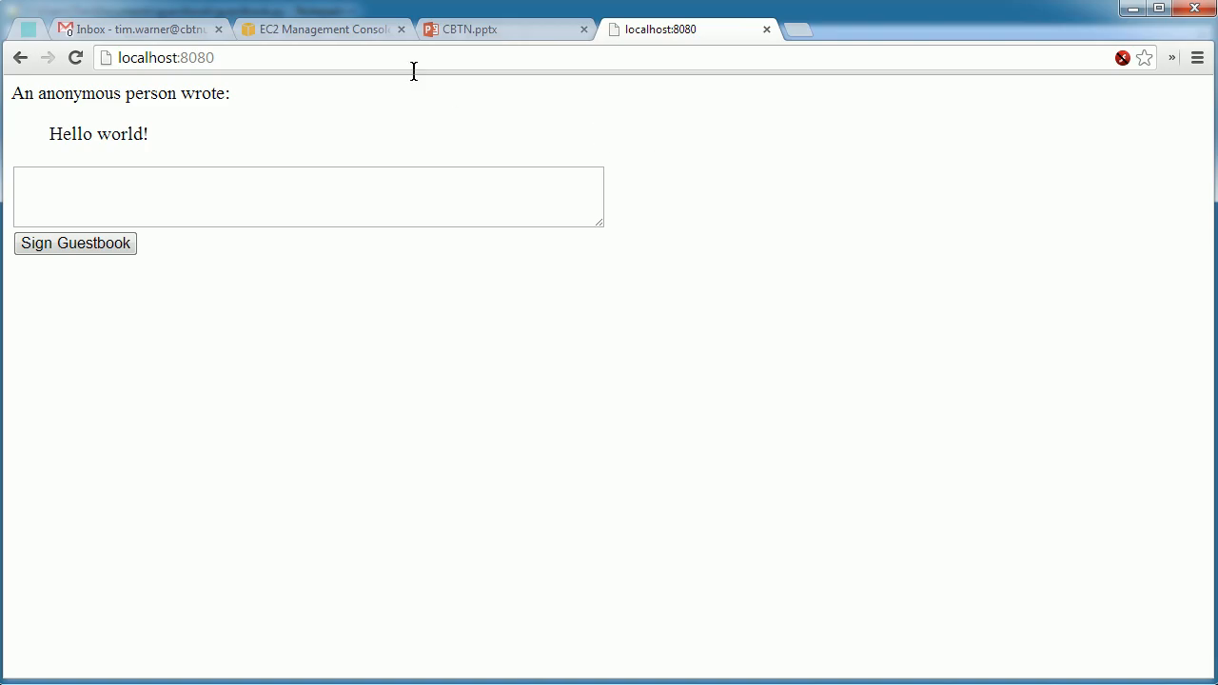
click(322, 28)
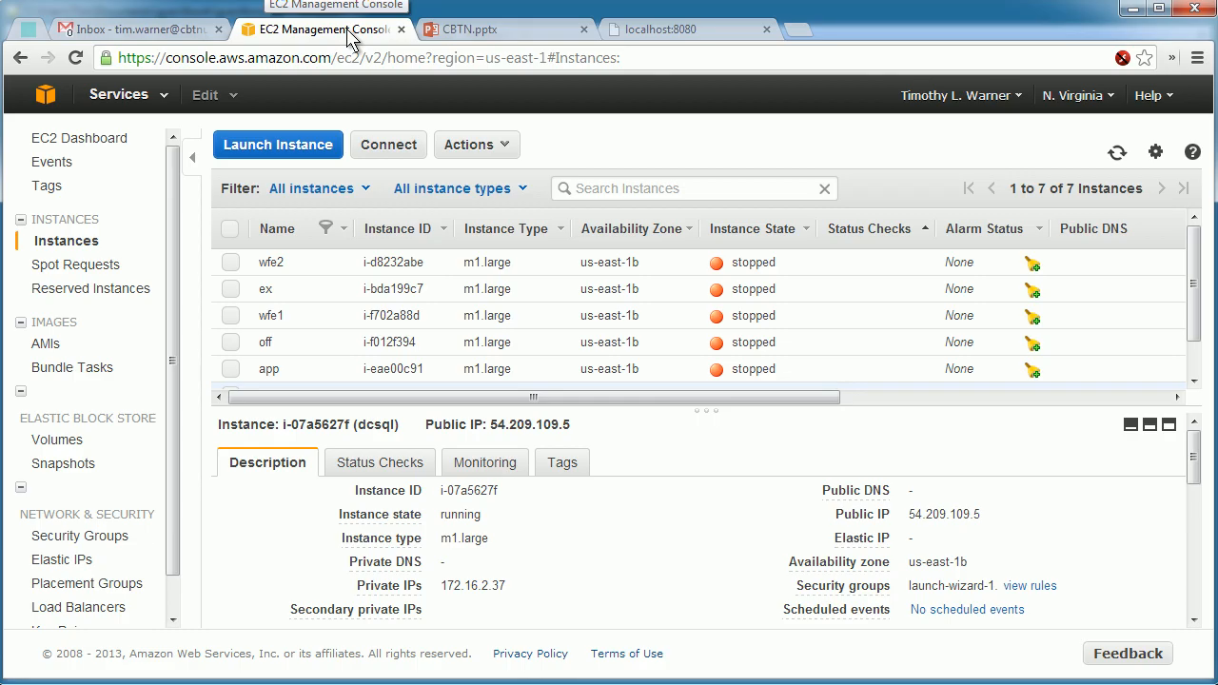
mouse_move(462, 274)
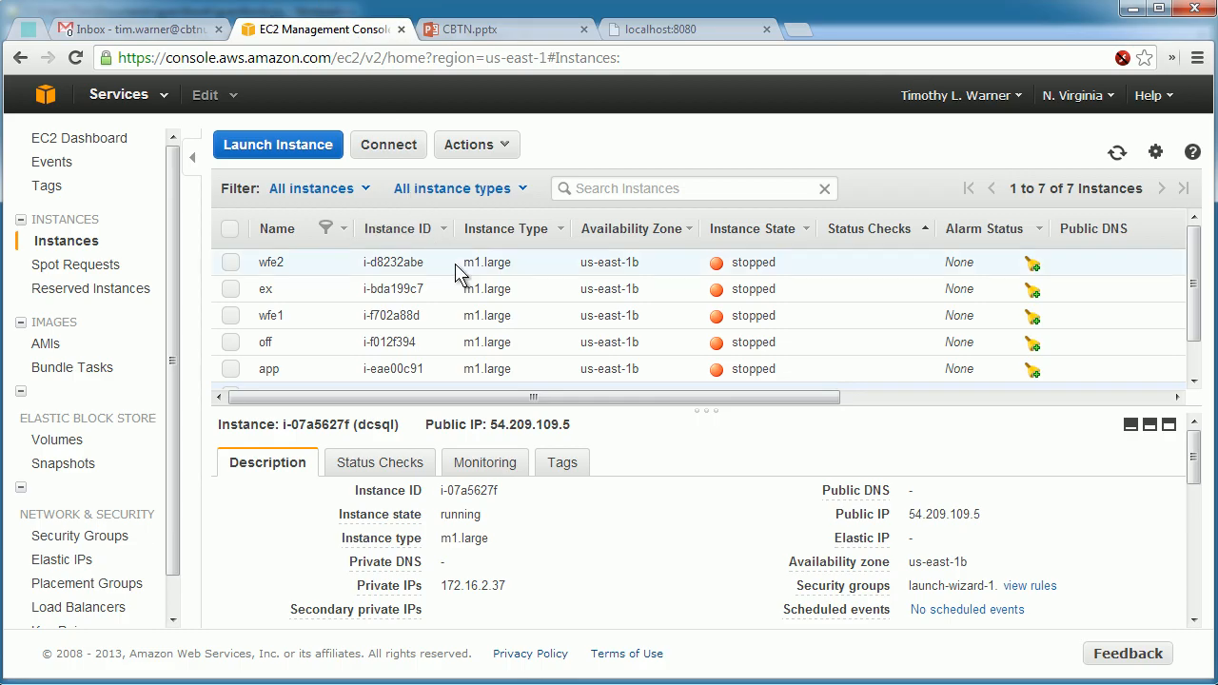
mouse_move(476, 315)
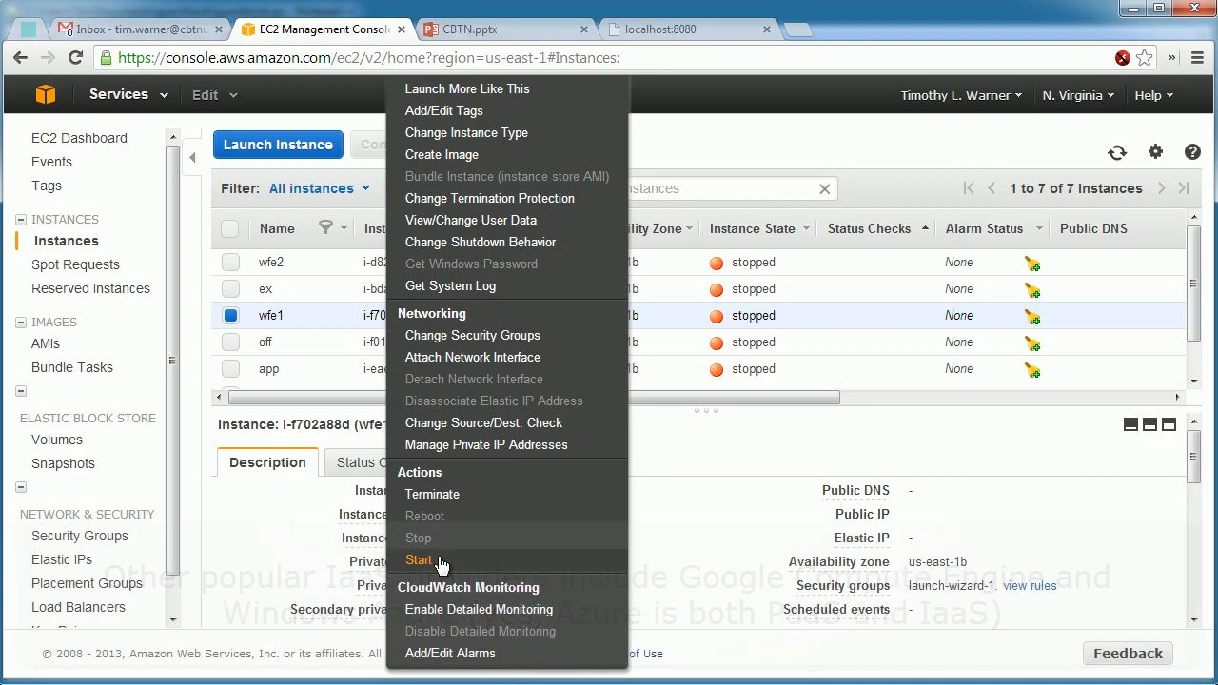
mouse_move(473, 335)
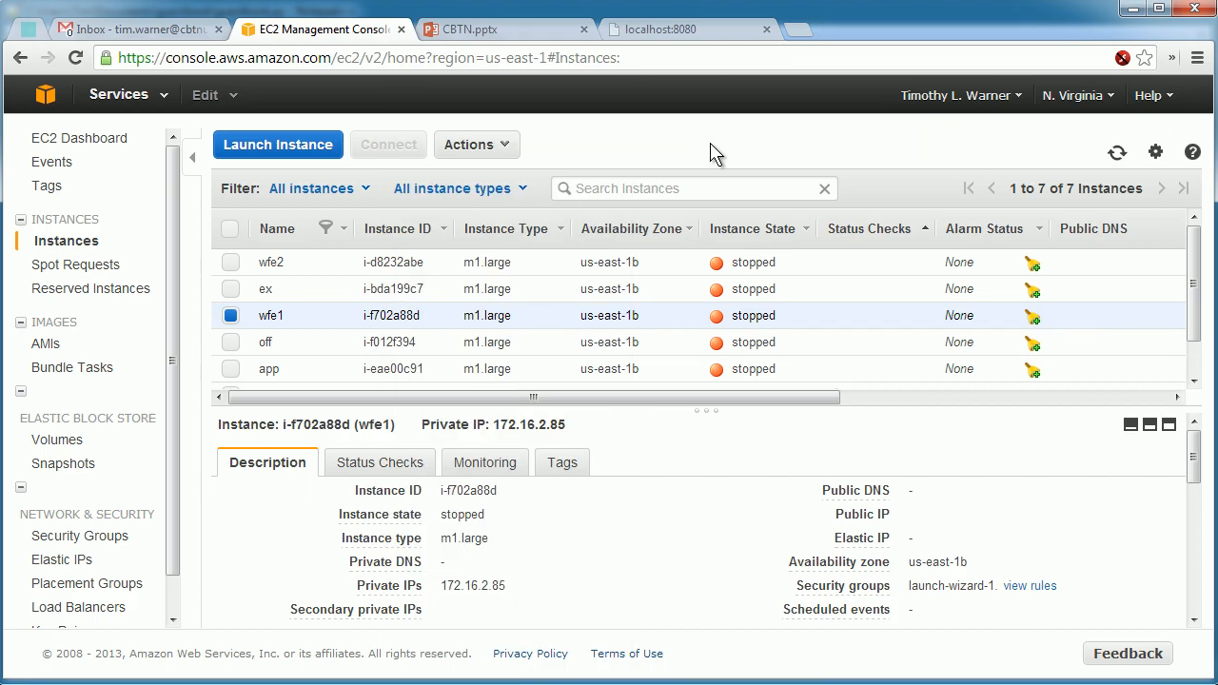
mouse_move(781, 219)
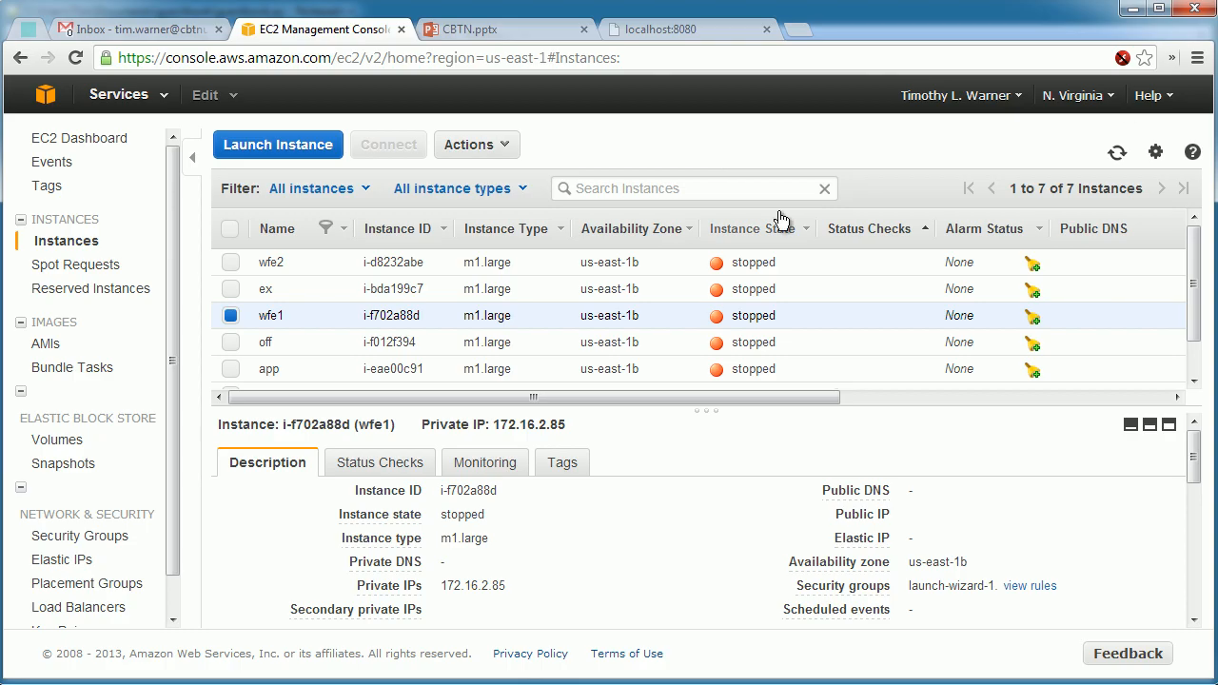
mouse_move(851, 211)
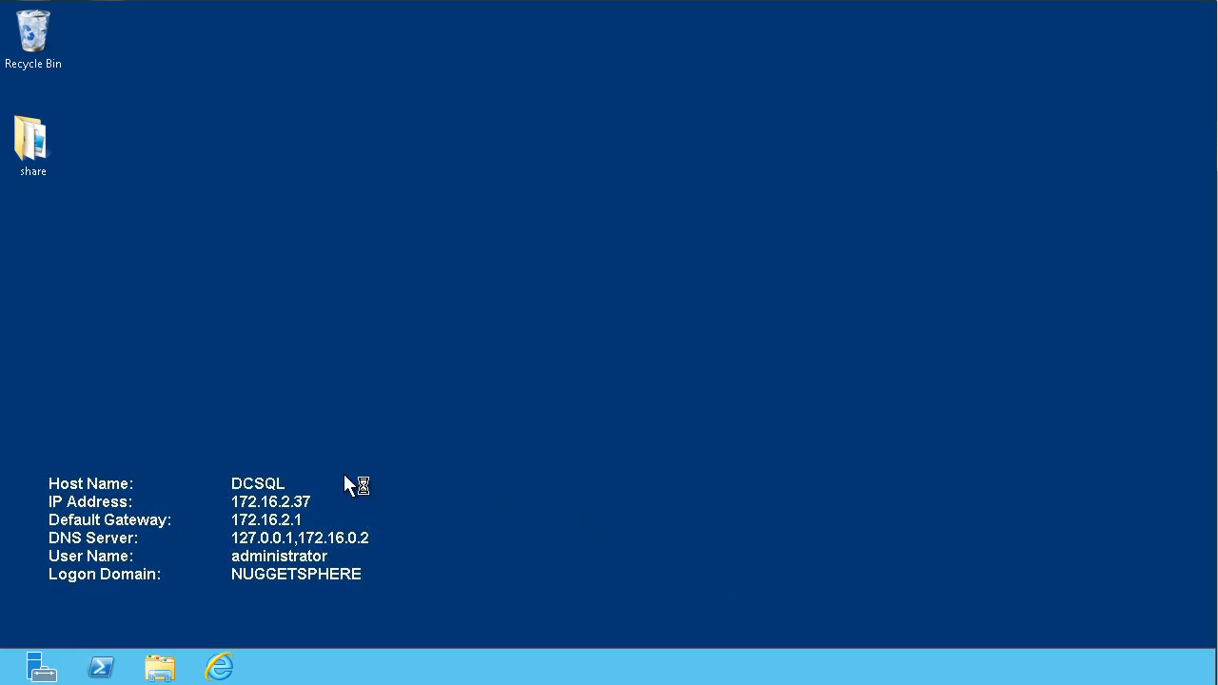
mouse_move(522, 453)
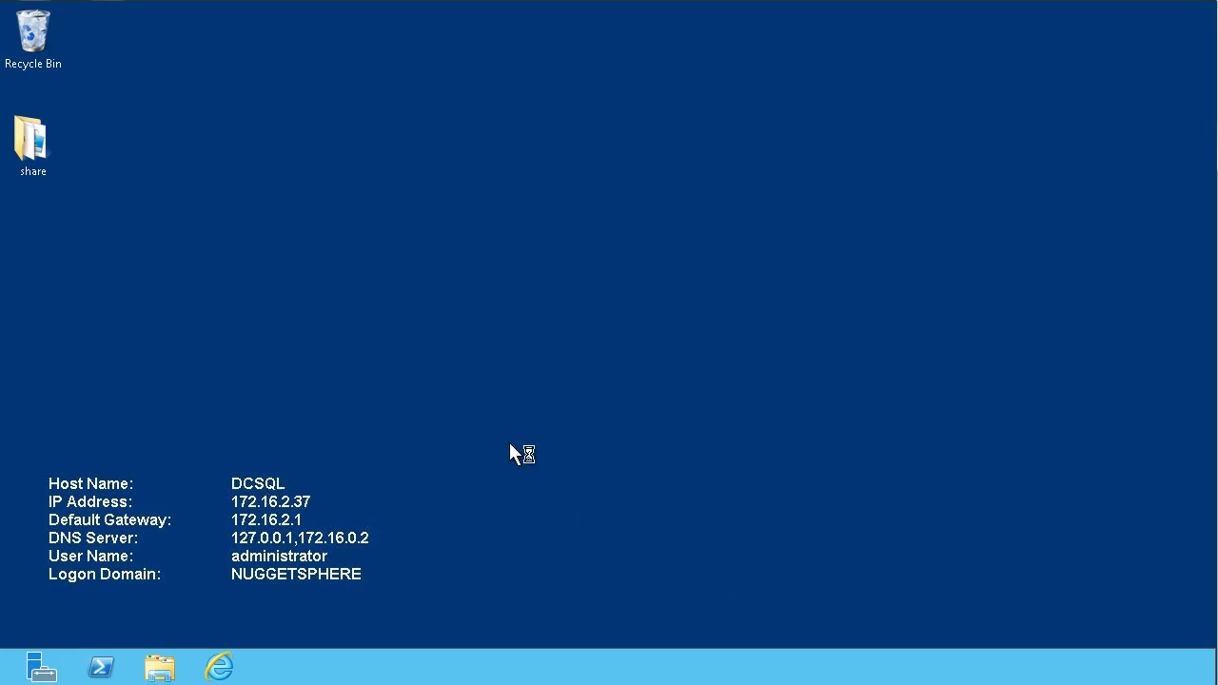
mouse_move(514, 453)
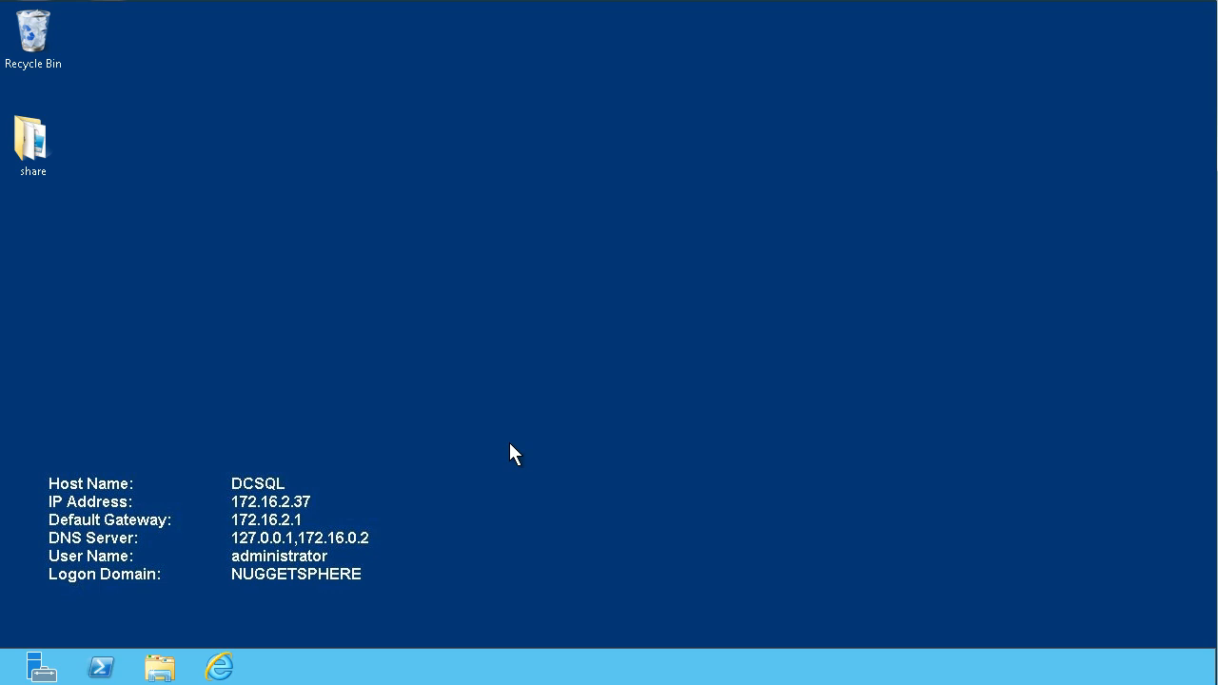